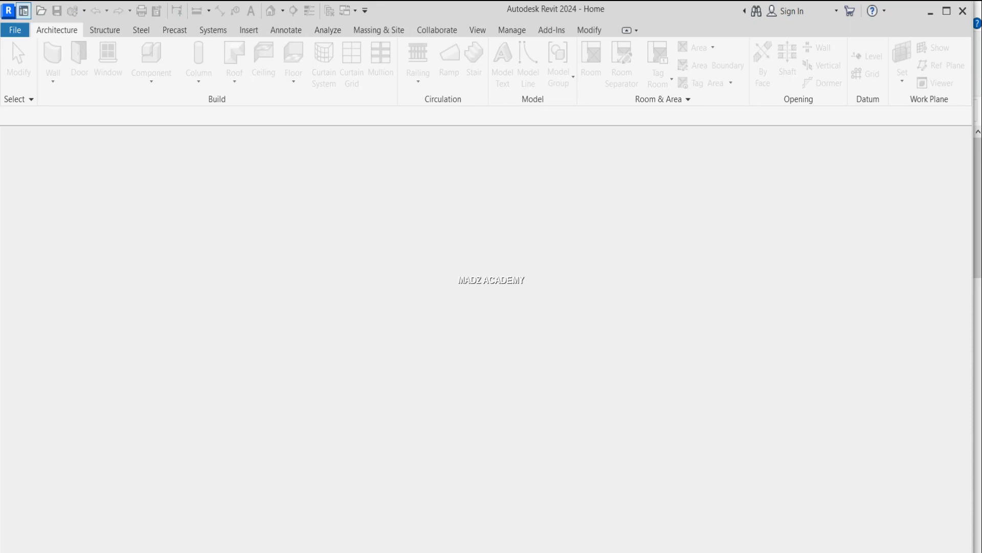
Step: Open the Sample Architecture Project from Home and browse the Structure and Precast ribbons
click(23, 10)
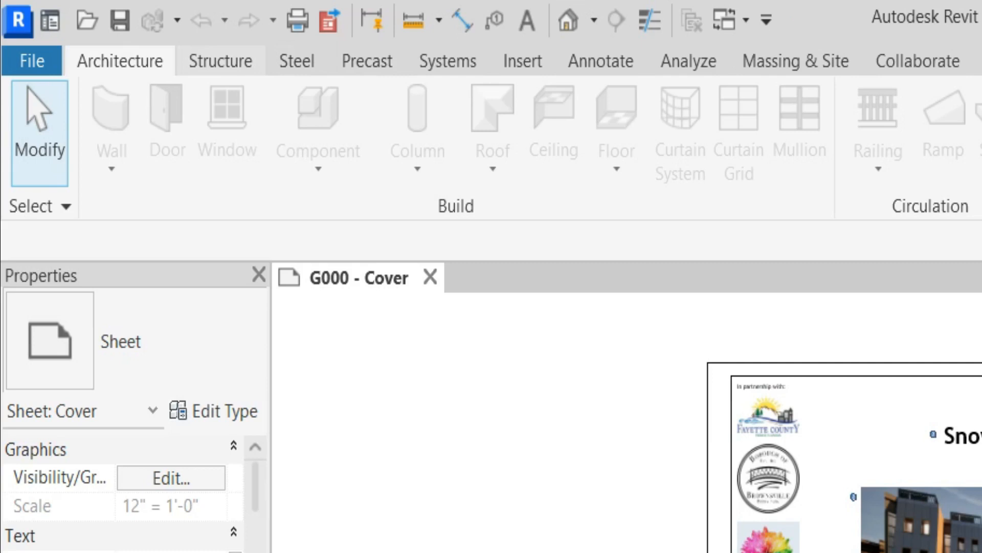
click(220, 61)
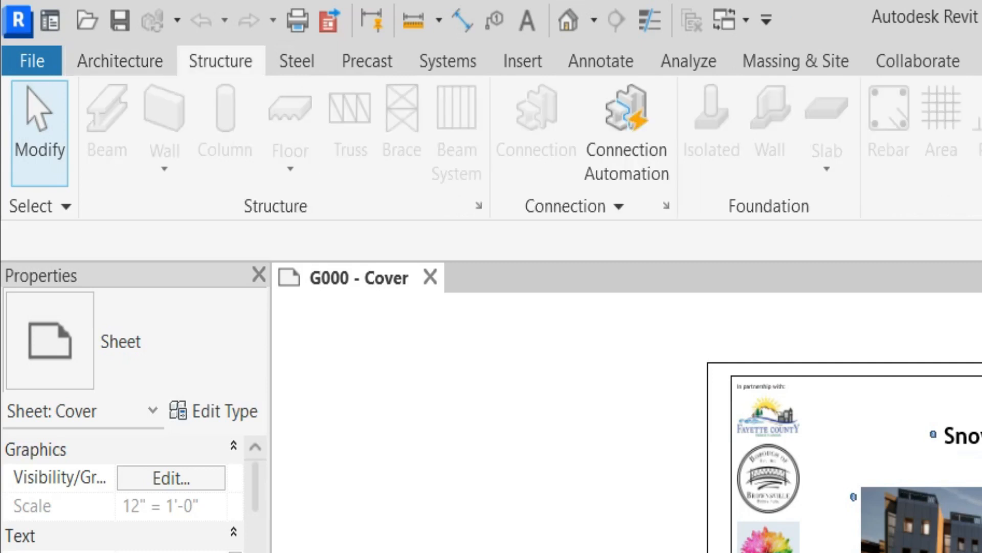
click(366, 60)
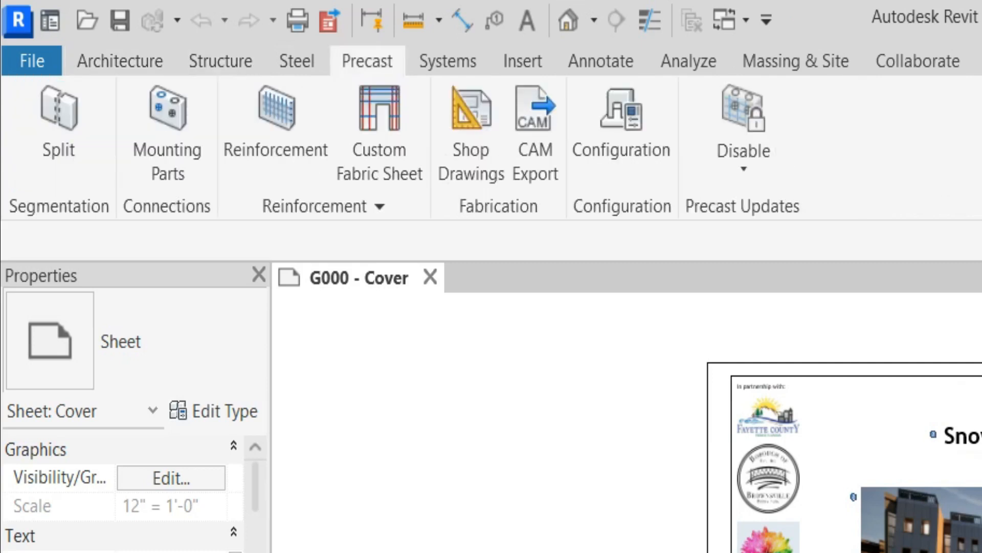
mouse_move(166, 132)
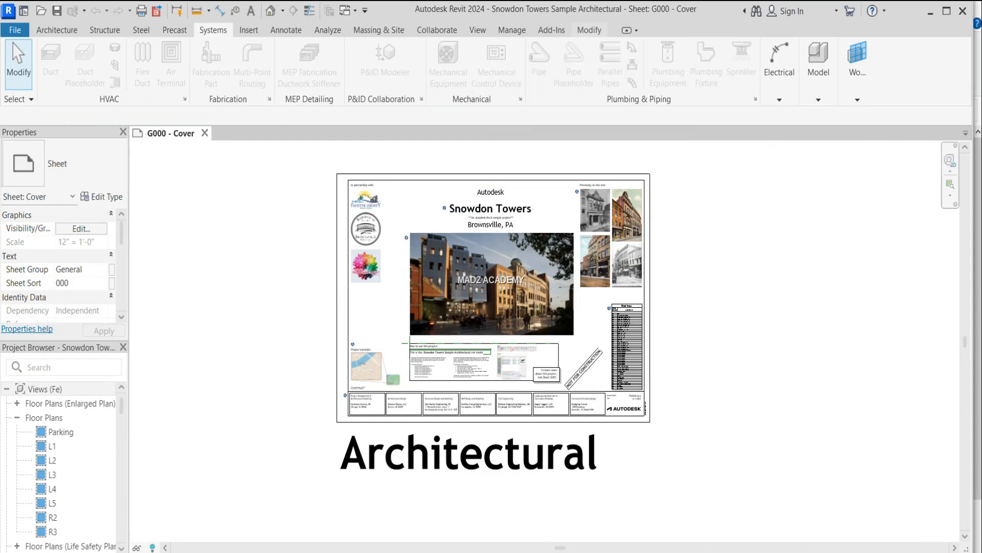
Step: Browse the Precast tools, then bring up the default 3D view of the city block
click(174, 30)
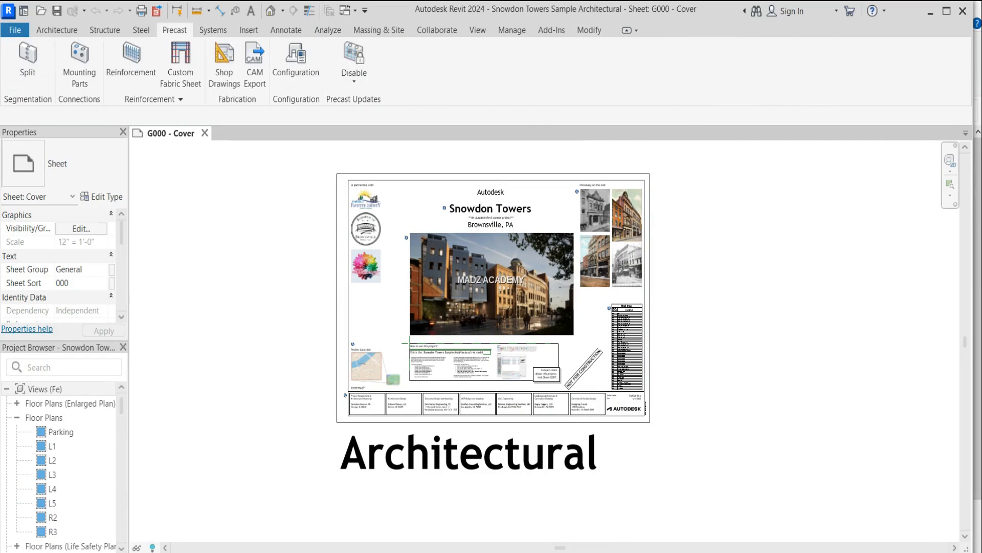
click(140, 29)
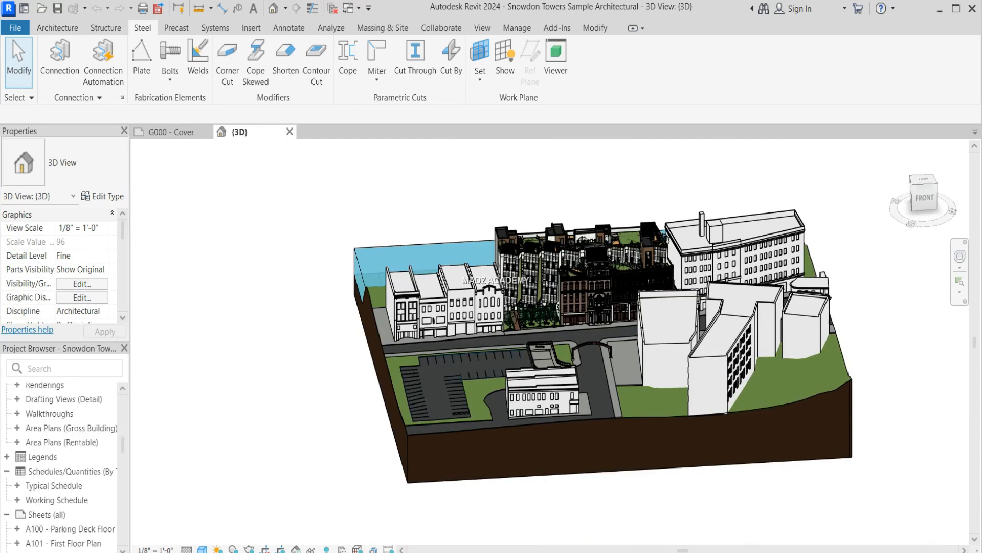
click(176, 27)
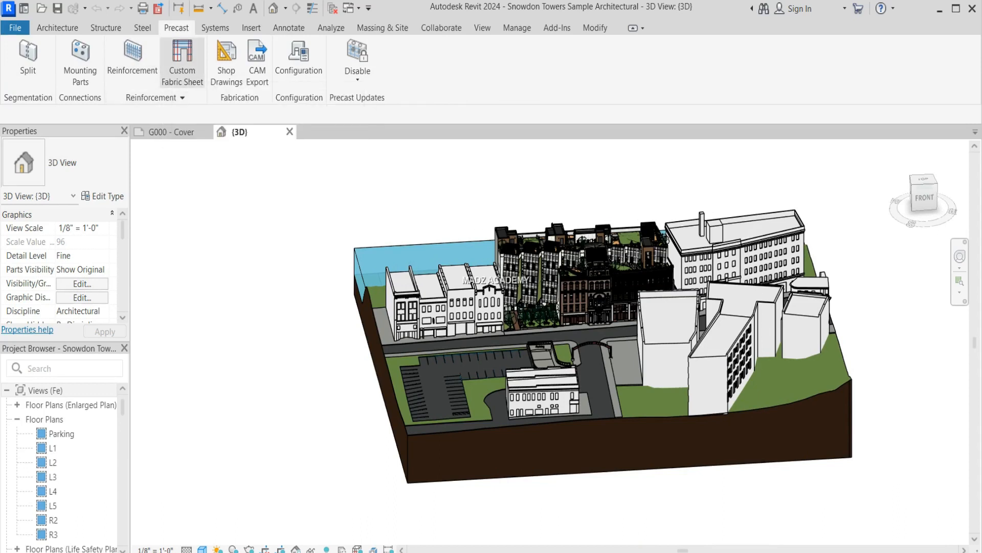
mouse_move(183, 60)
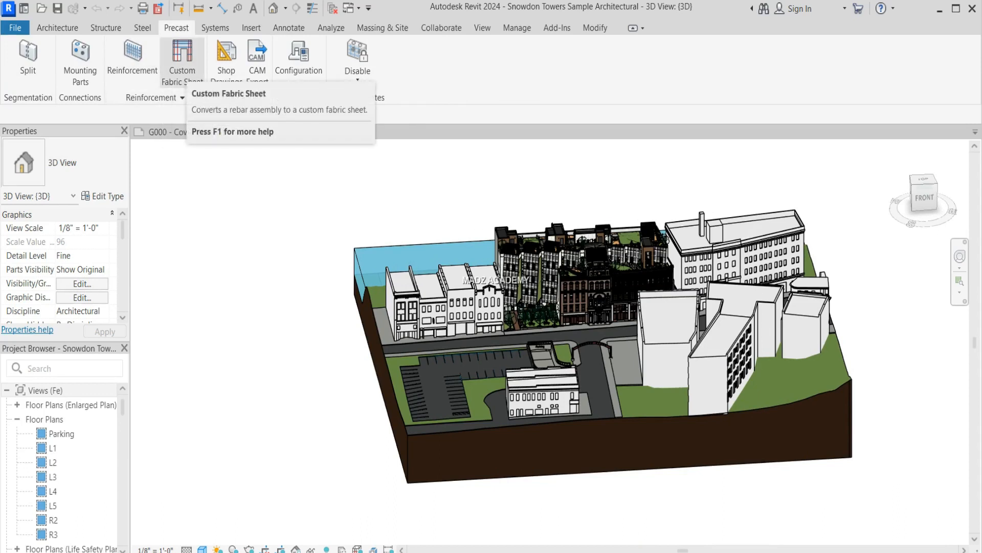
mouse_move(182, 60)
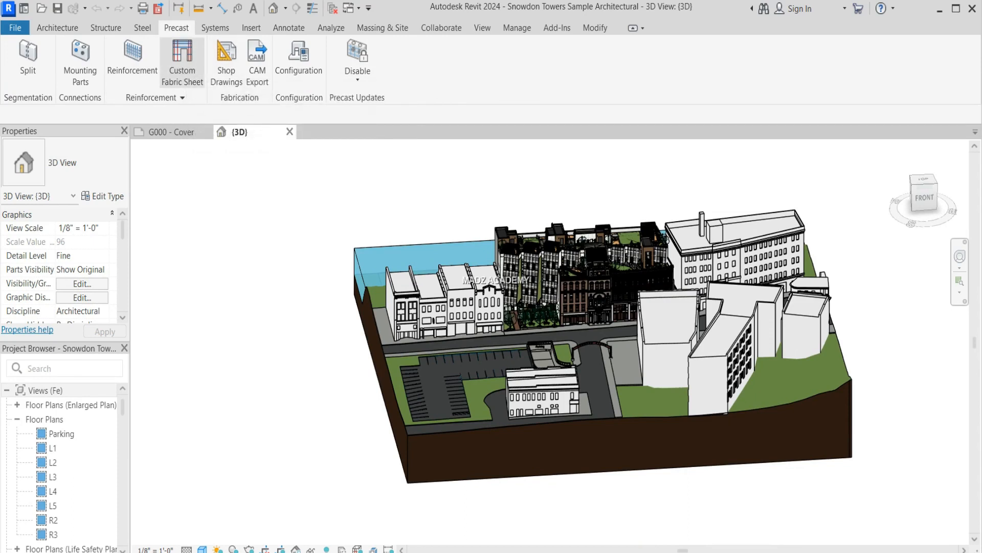
mouse_move(299, 61)
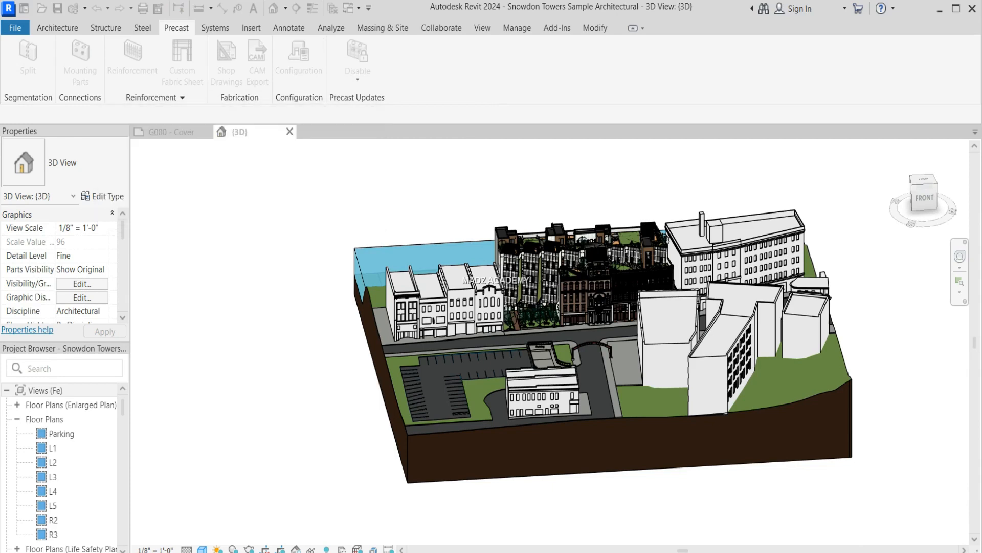
click(142, 27)
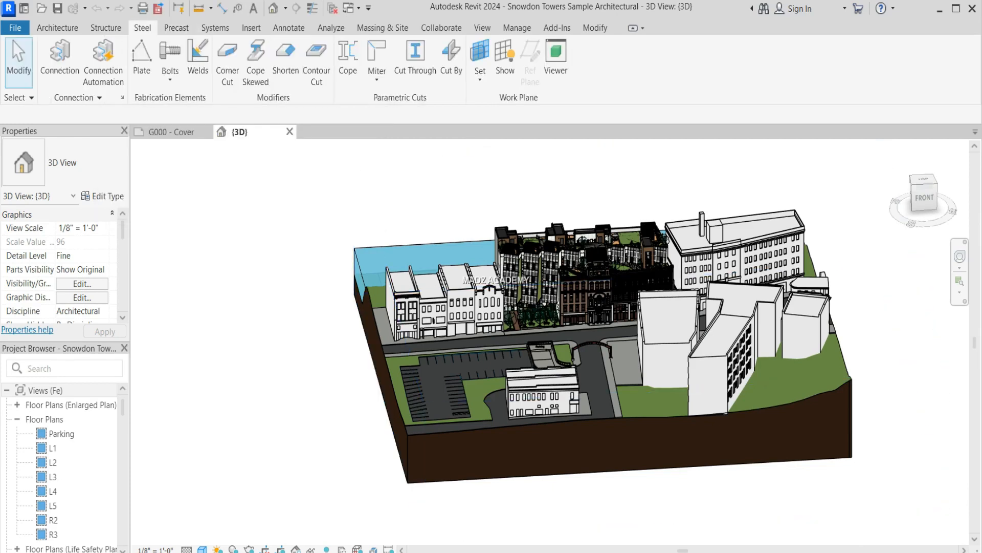
click(106, 27)
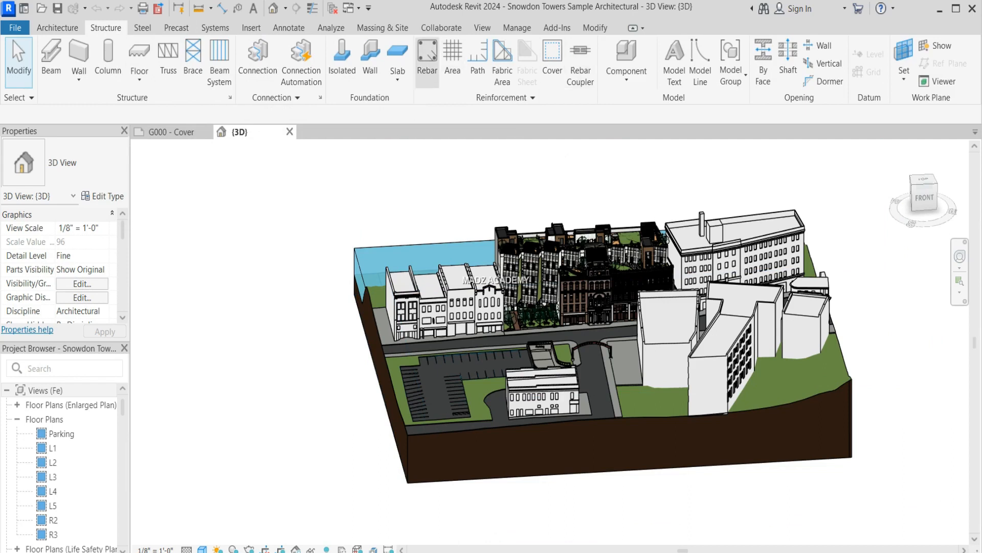
Step: Try the Rebar tool, then open the Sample Structure Project, agreeing to unload its link
click(427, 56)
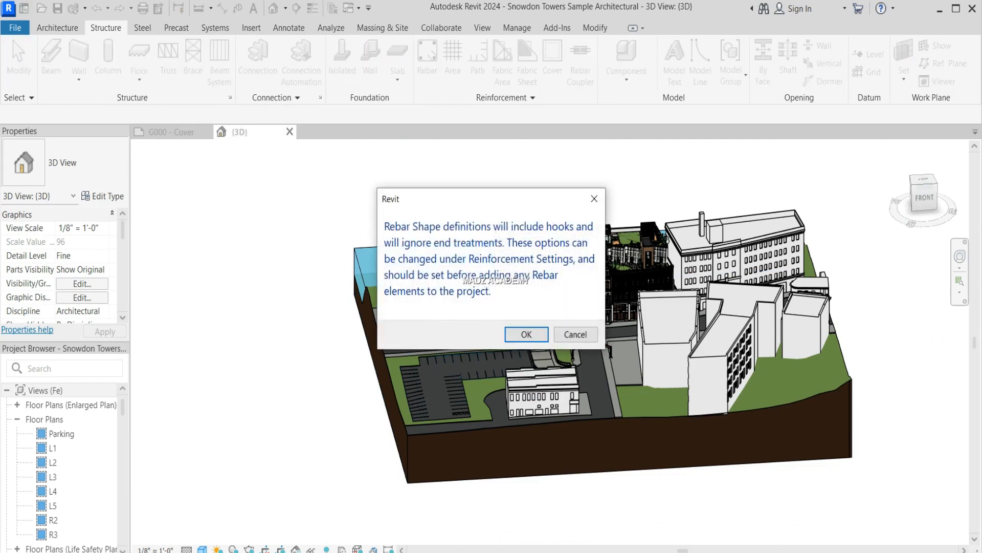
click(525, 333)
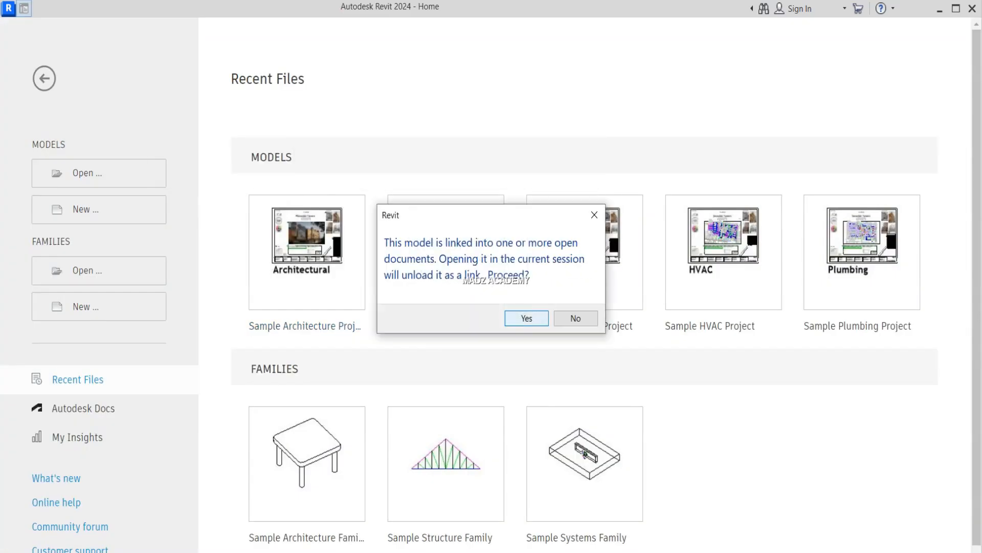
click(526, 318)
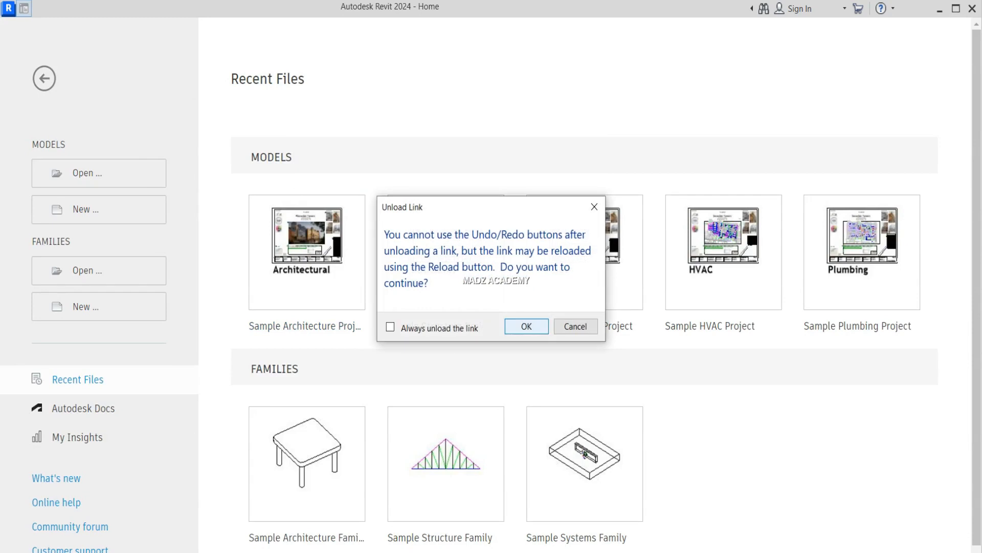
click(526, 326)
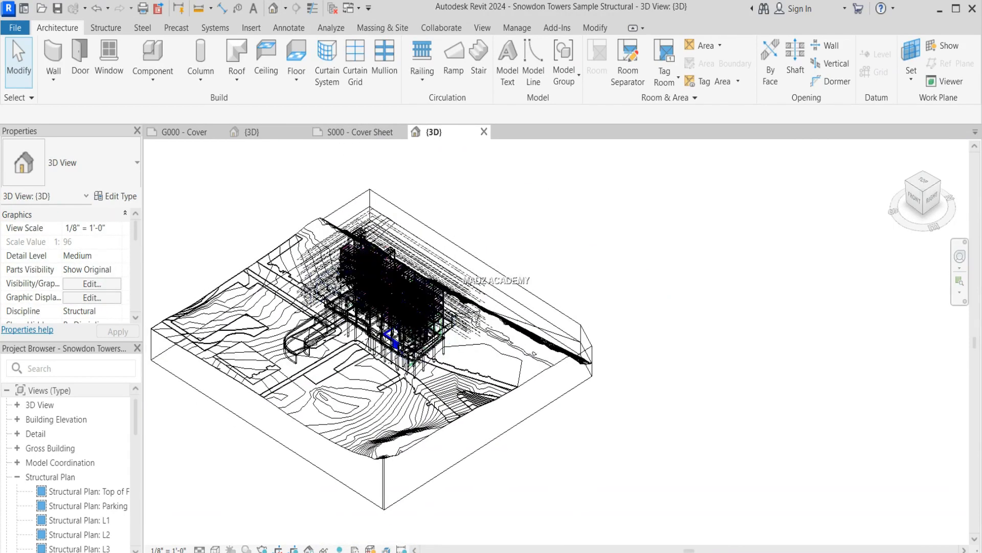
Step: Return from the structural sample model to the Revit Home page
click(105, 28)
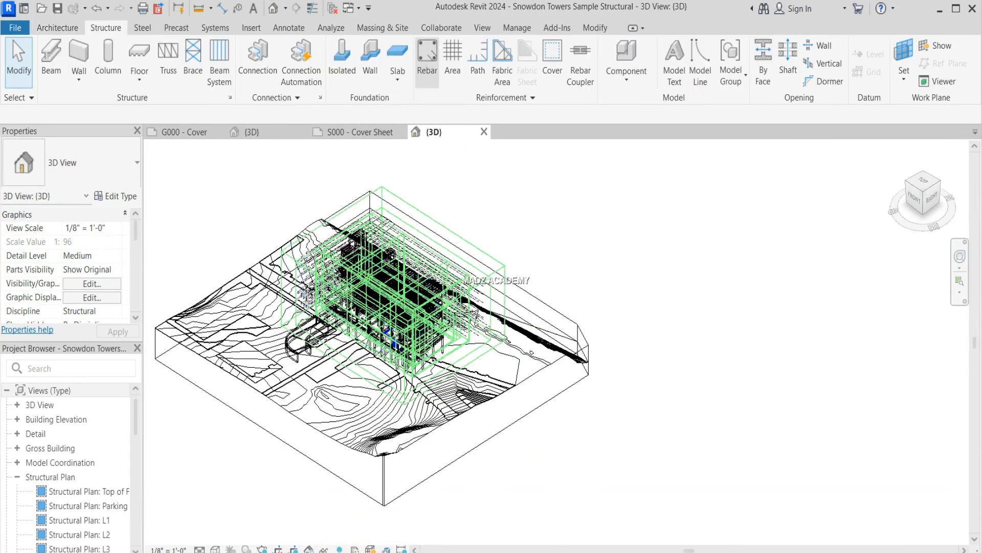
click(427, 59)
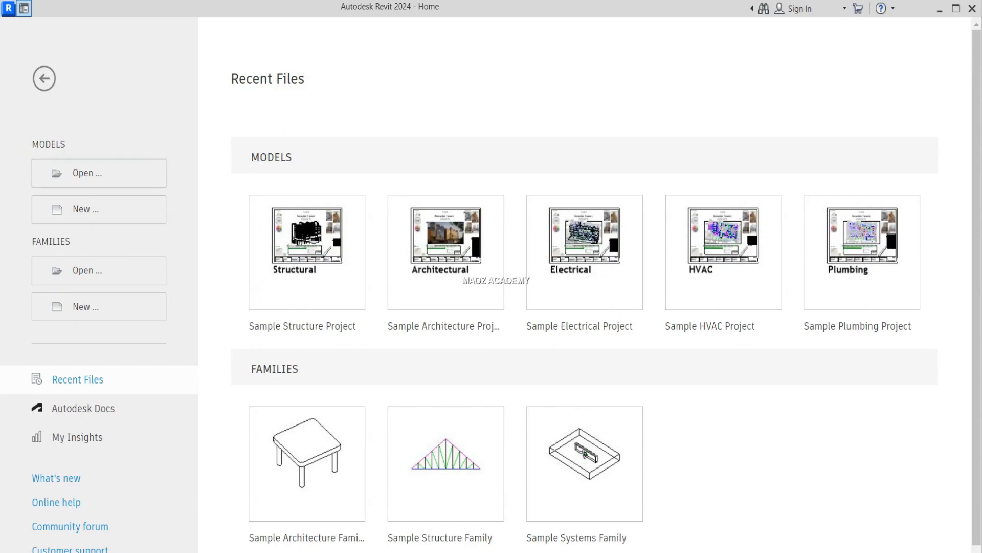
Step: Start a new Project using the Metric Multi-discipline template file
click(98, 209)
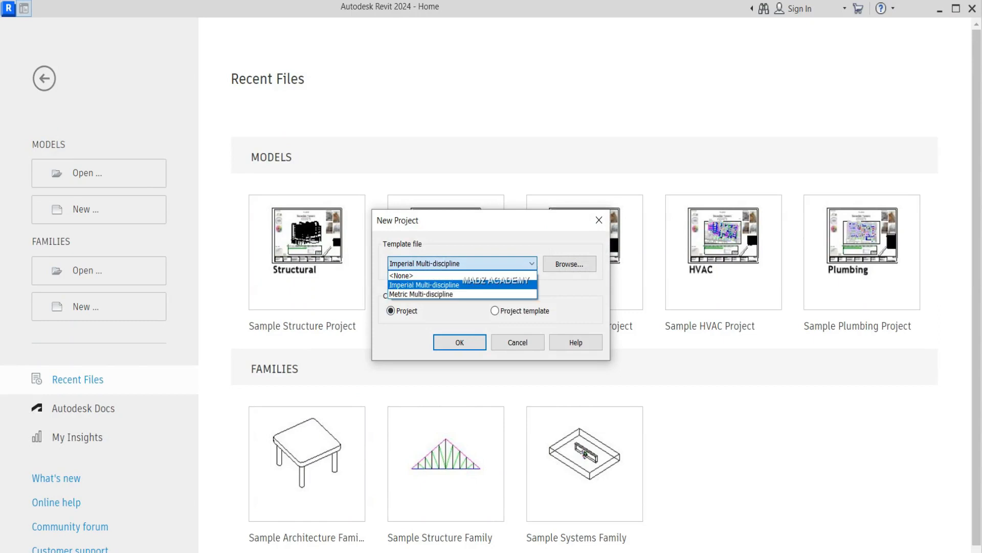
mouse_move(421, 294)
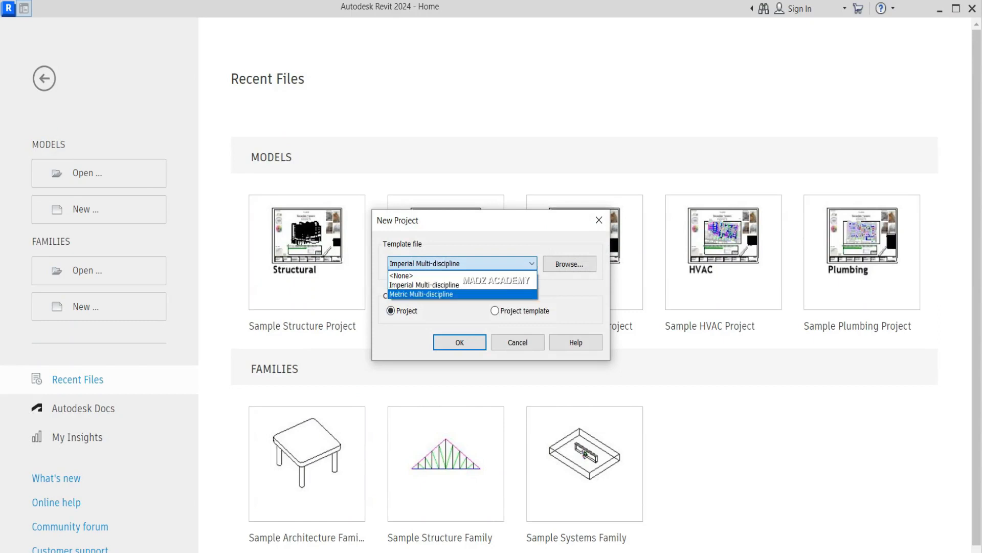
click(425, 285)
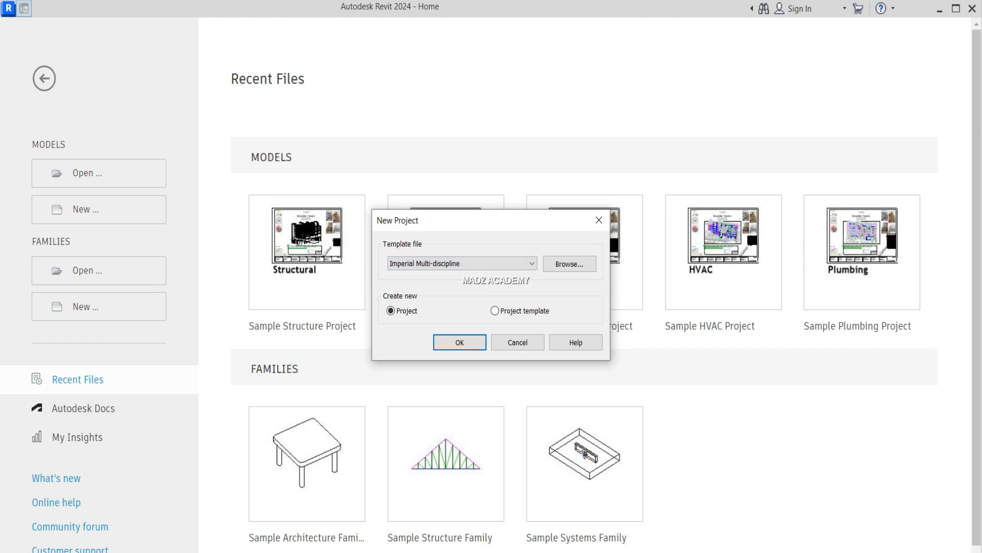
click(530, 263)
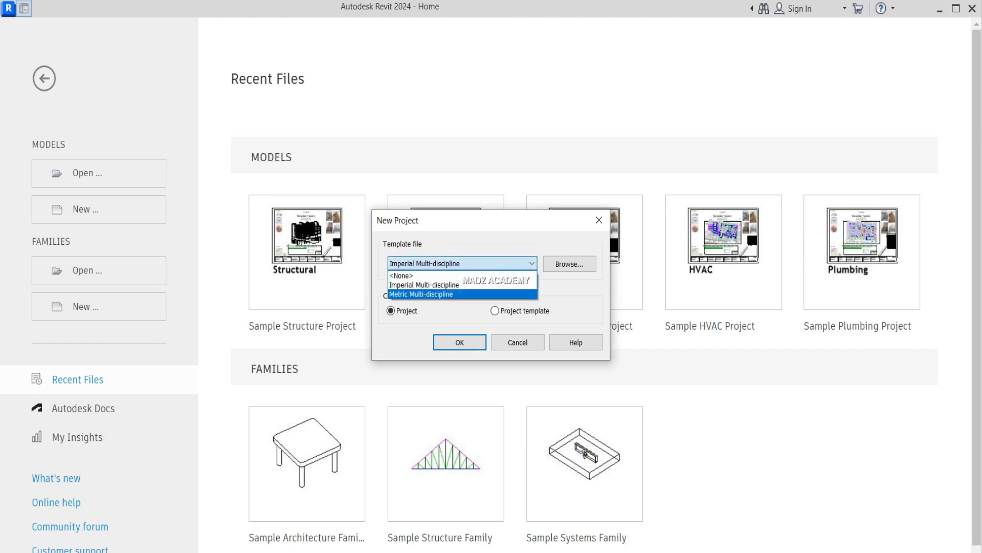
click(458, 341)
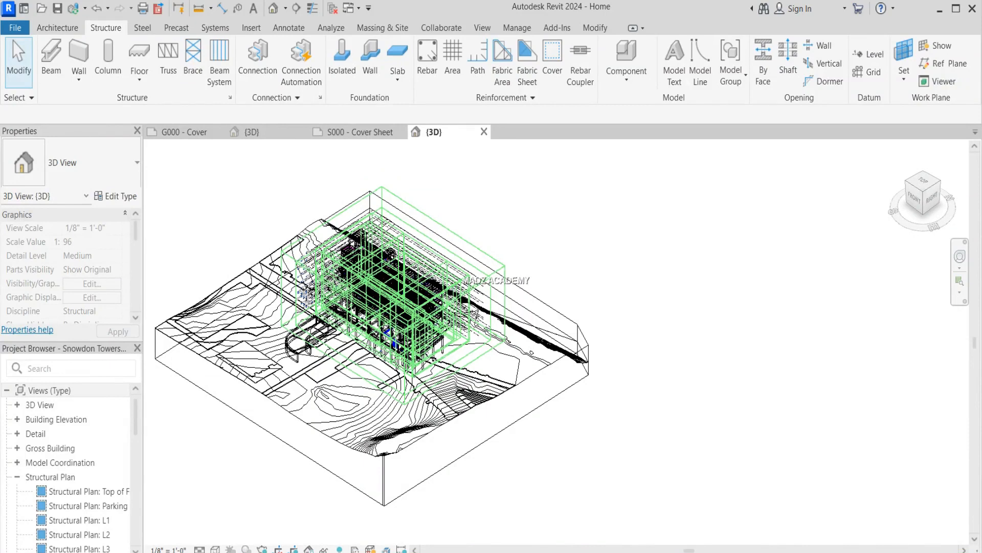
Step: Open the L1 and L2 Architectural floor plans and start placing generic 200 mm walls
double_click(91, 432)
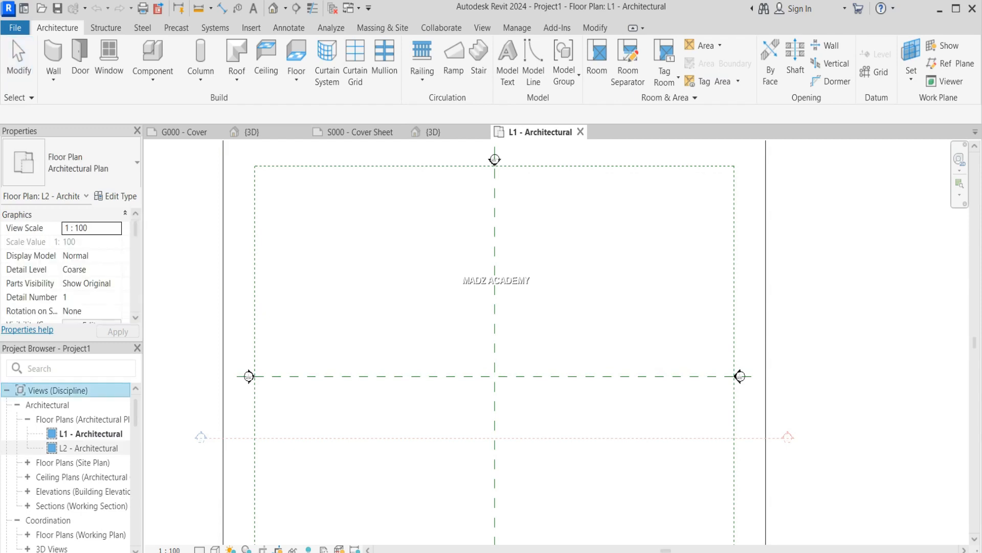
double_click(89, 447)
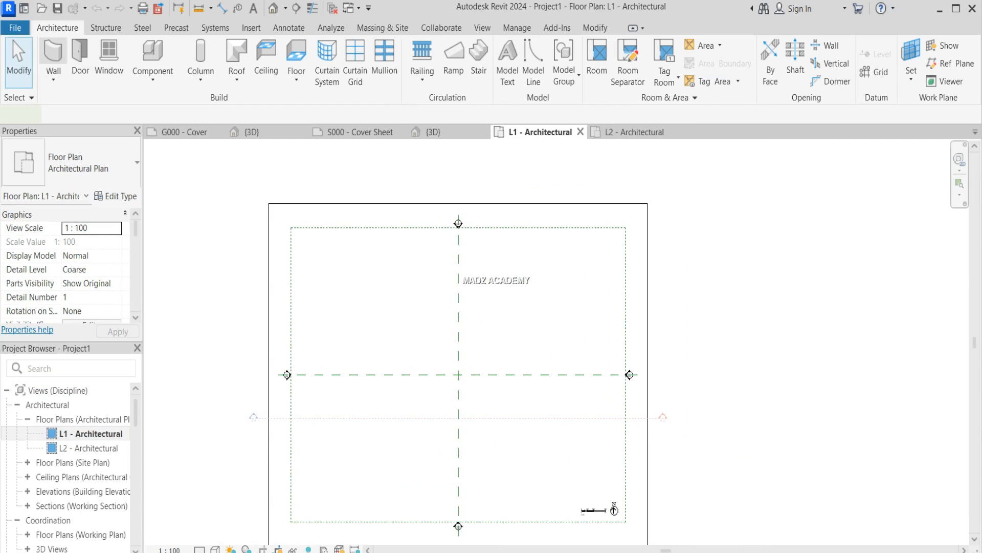
click(52, 62)
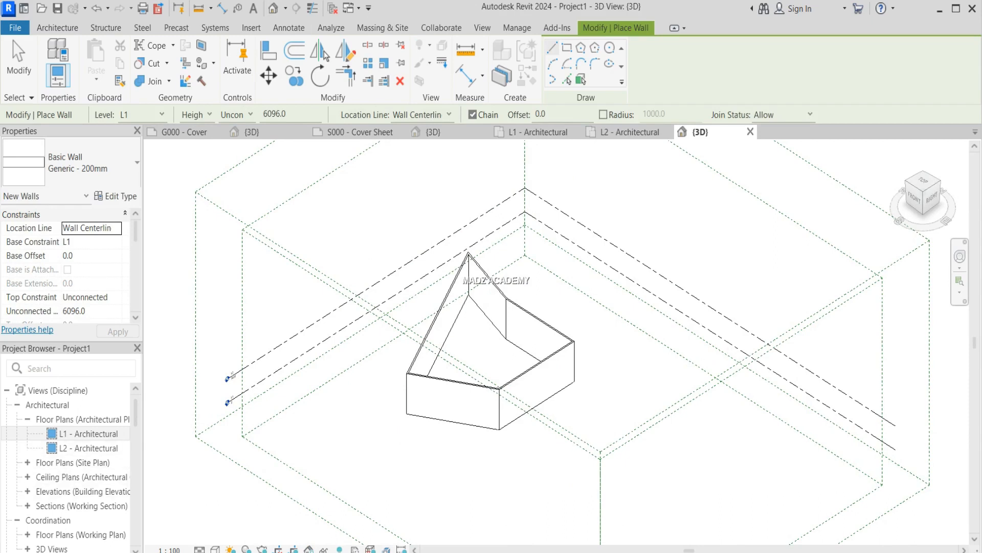
Step: View the generic walls in 3D and list the Visual Style choices
scroll(down, 3)
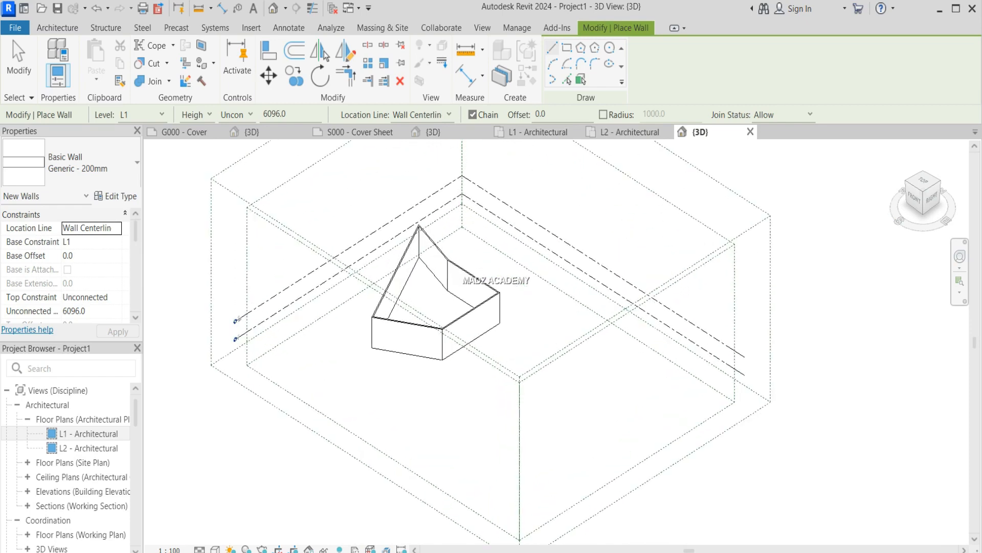
click(216, 548)
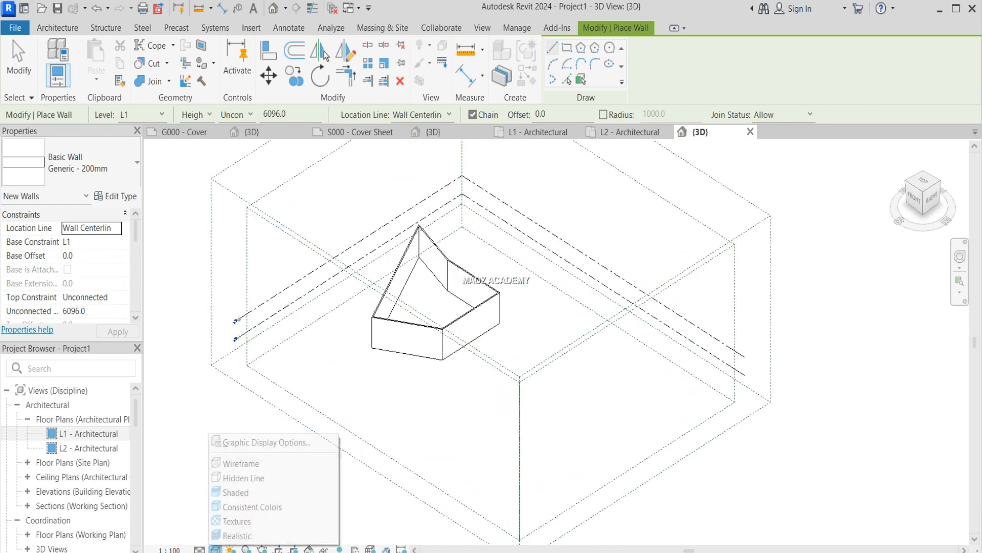
mouse_move(236, 535)
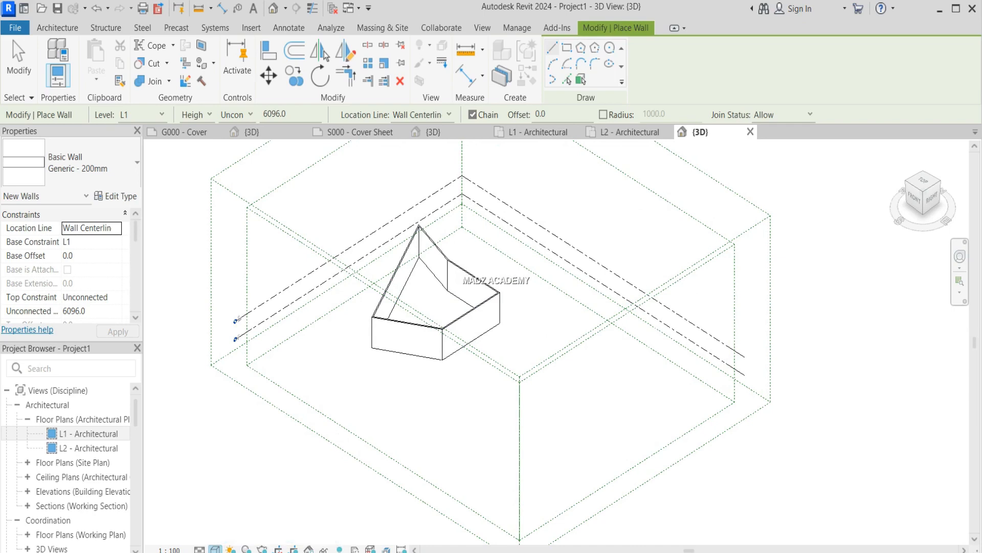
Step: Zoom in on the shaded walls and scroll through the Project Browser sheets
scroll(up, 3)
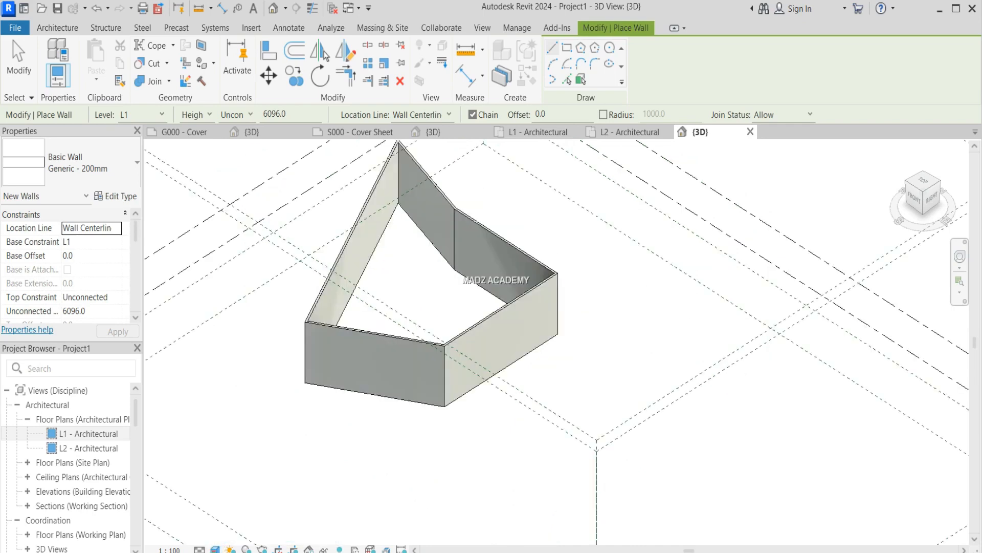
scroll(up, 3)
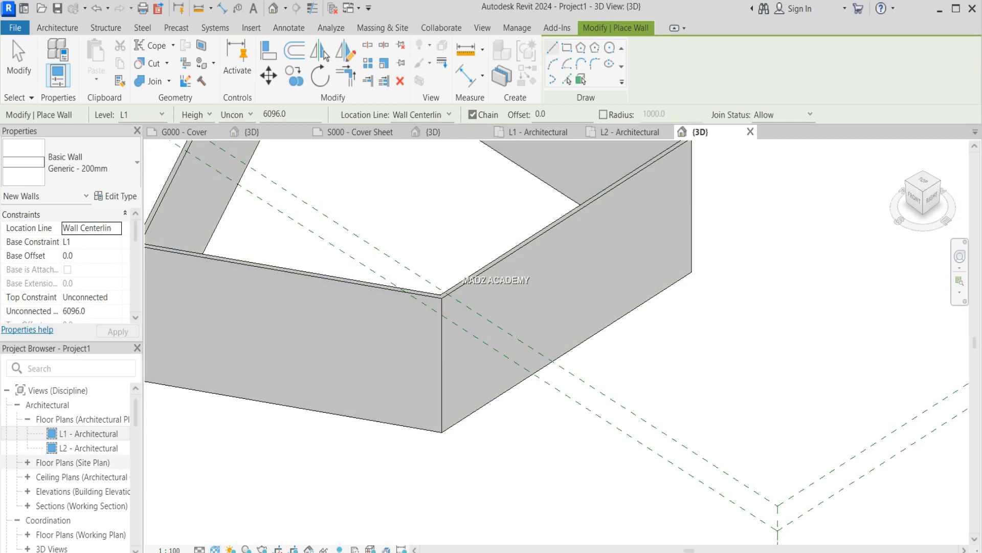
scroll(down, 3)
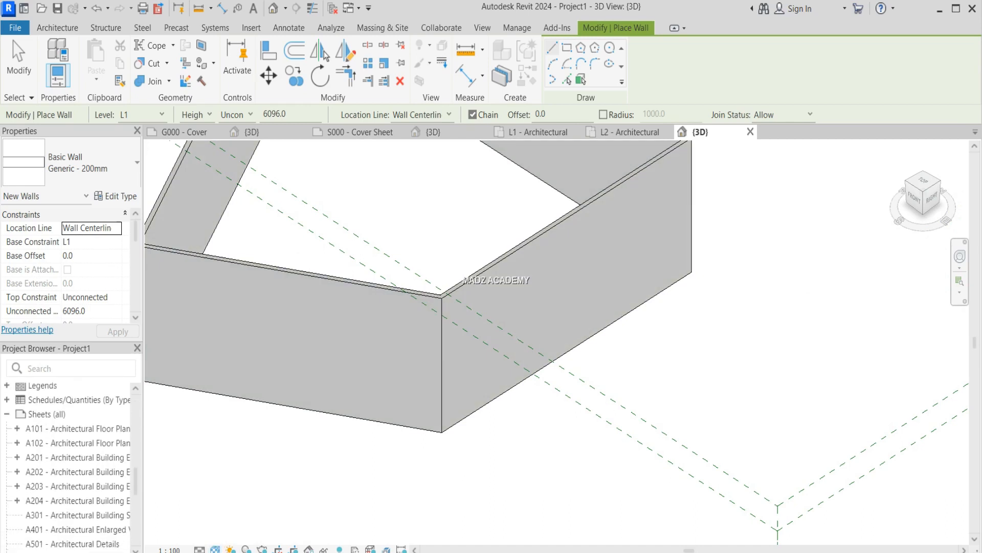
scroll(down, 3)
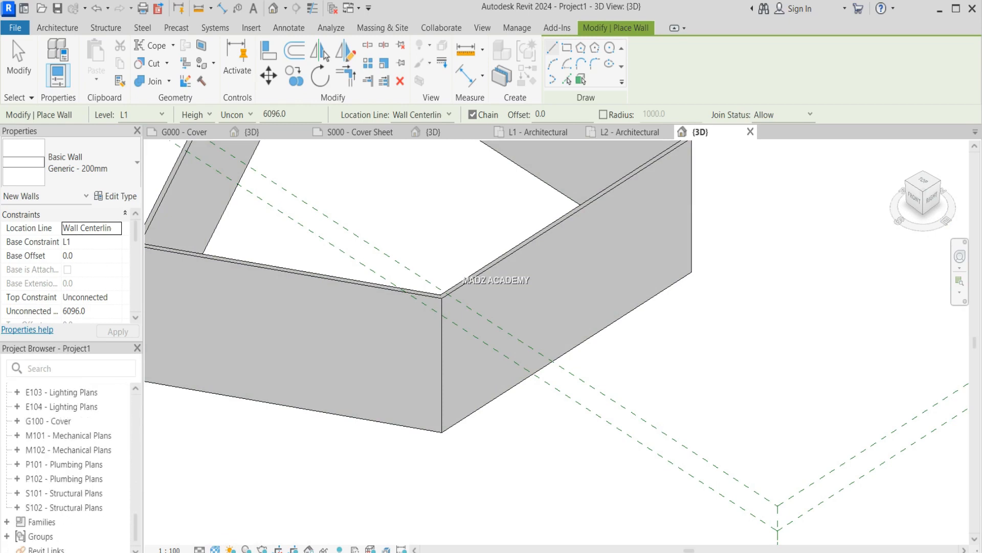